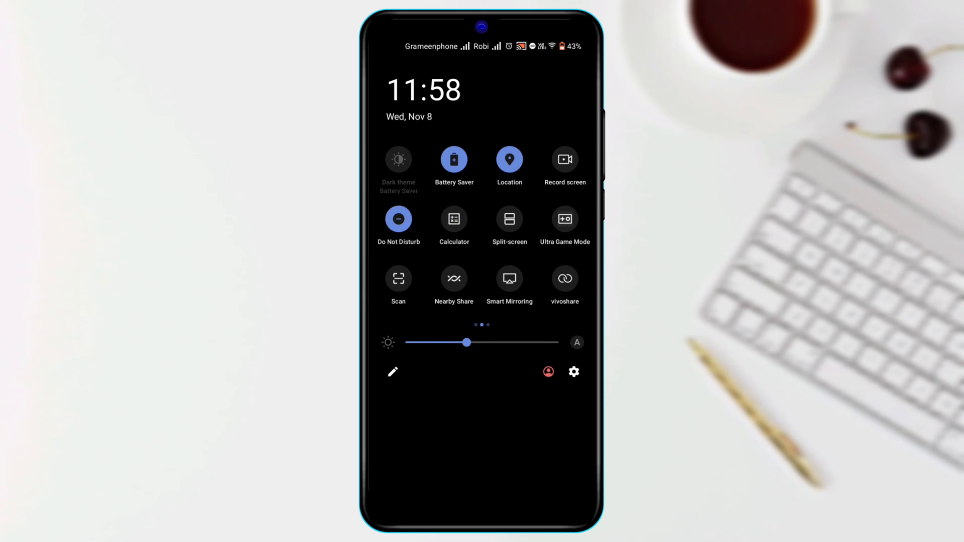
Dismiss the Quick Settings panel to show the home screen.
click(399, 159)
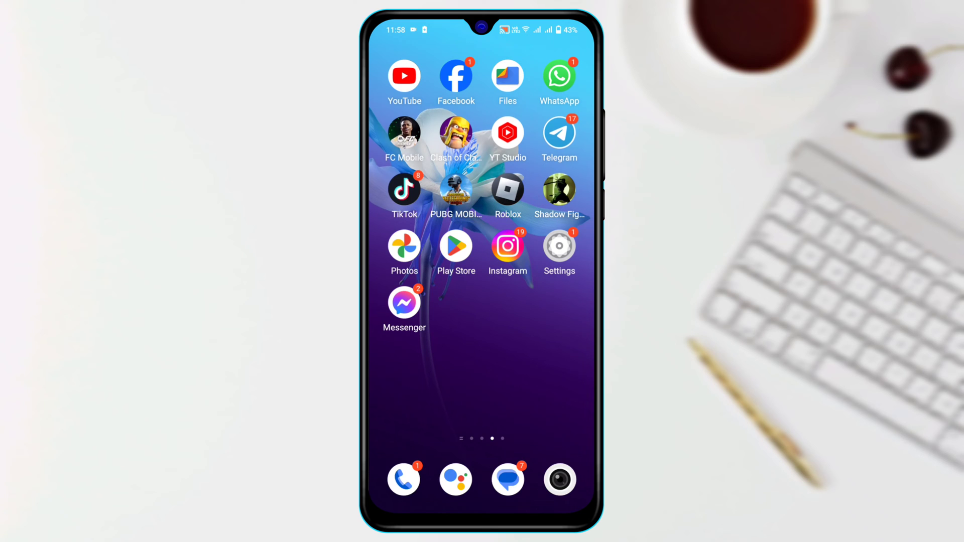
Launch Messenger and reach its Bubbles preferences, currently 'Nothing can bubble'.
click(404, 302)
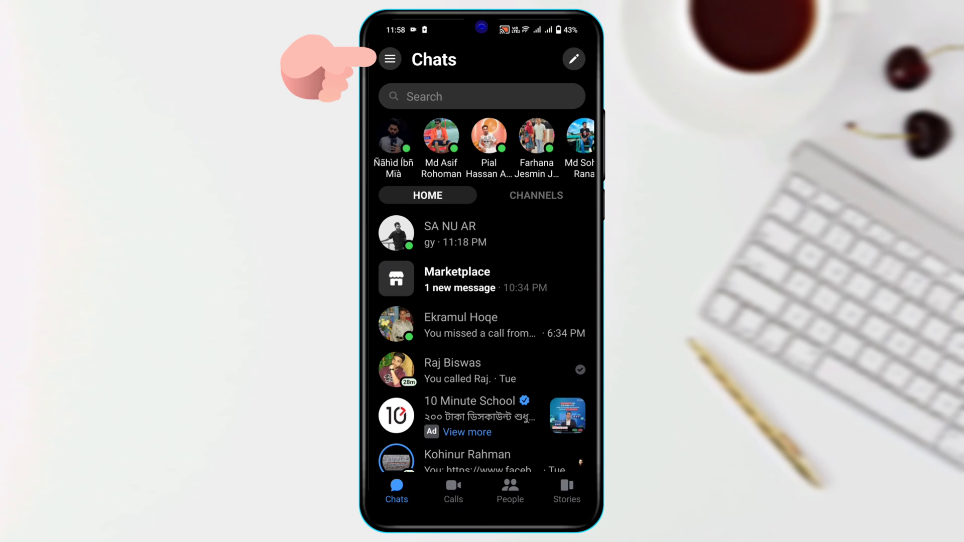
click(389, 59)
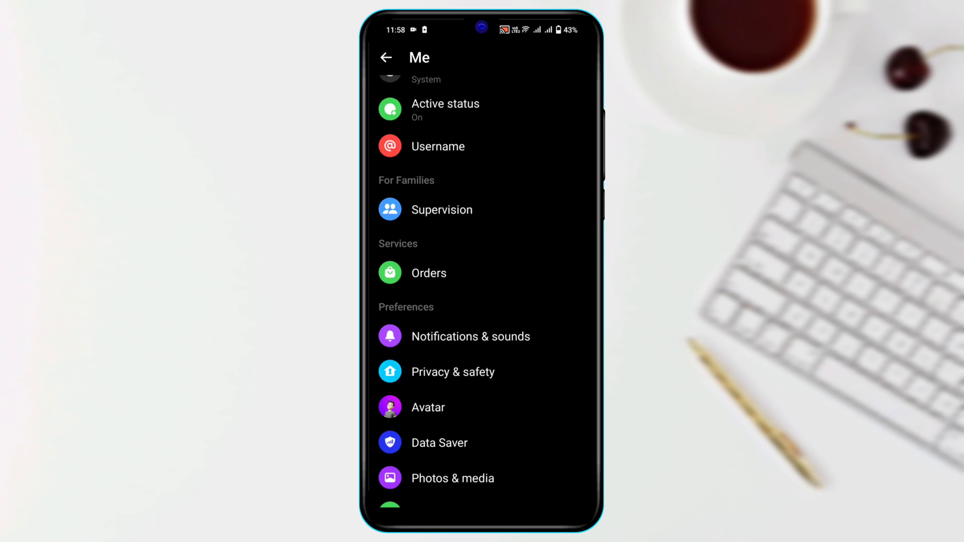
scroll(down, 3)
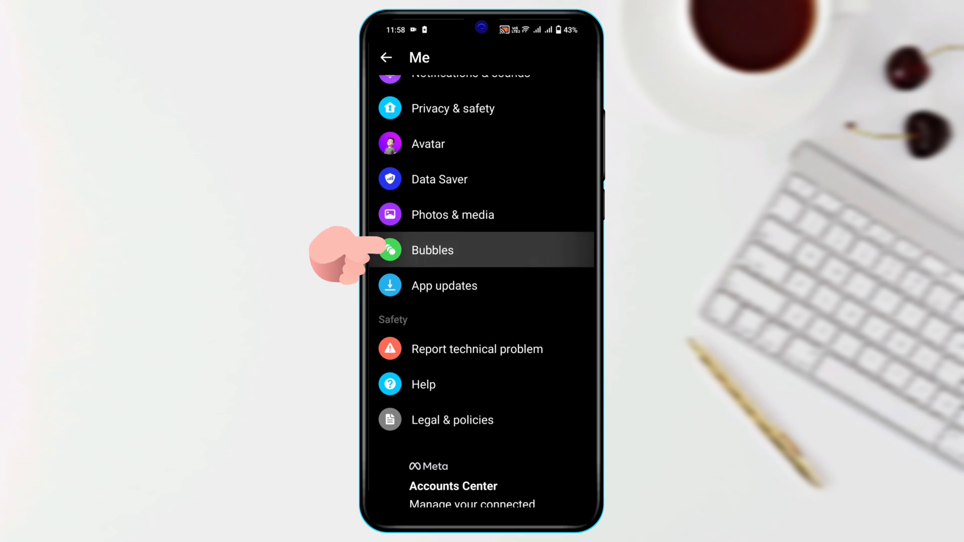
click(432, 250)
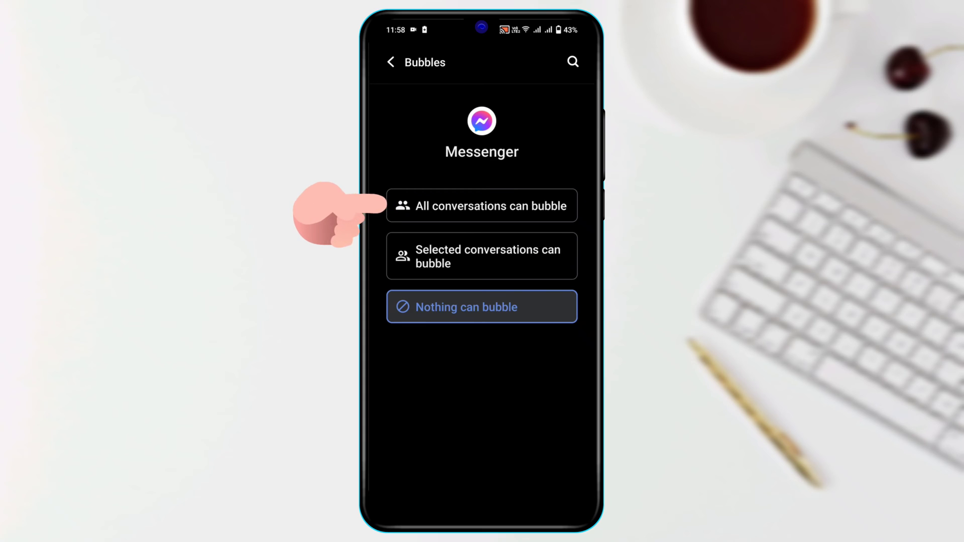
Choose 'All conversations can bubble' and confirm turning on device-wide bubbles.
click(481, 205)
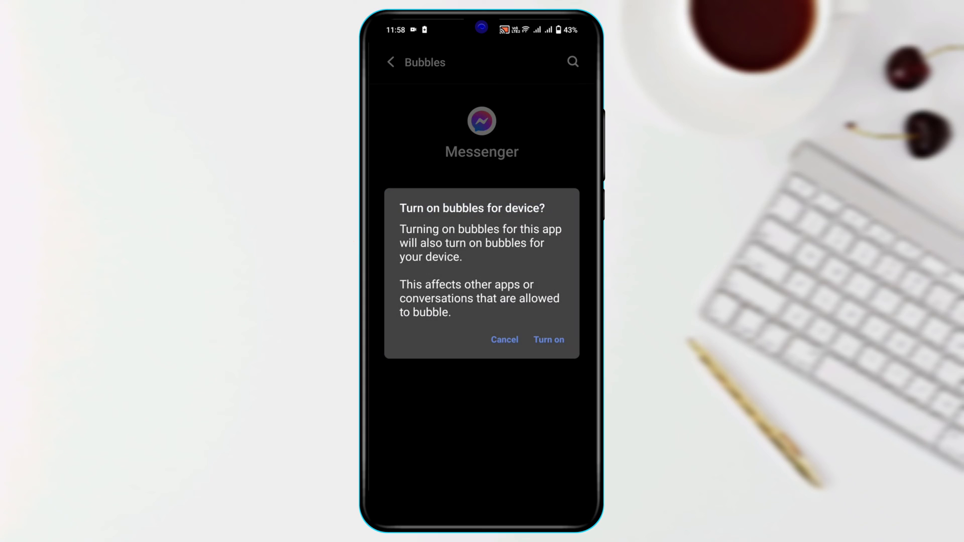
click(548, 340)
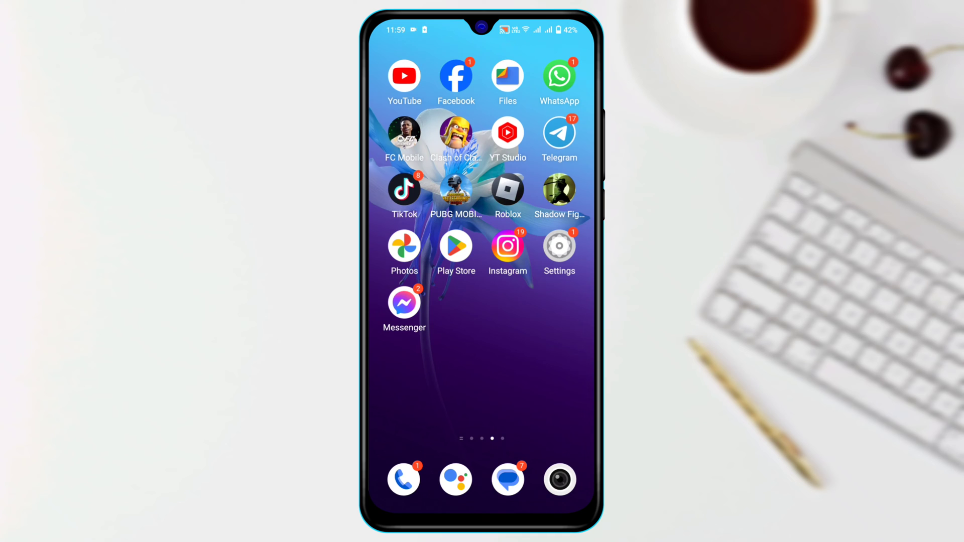
Switch on 'Allow apps to show bubbles' under Settings > Notifications > Bubbles.
click(558, 248)
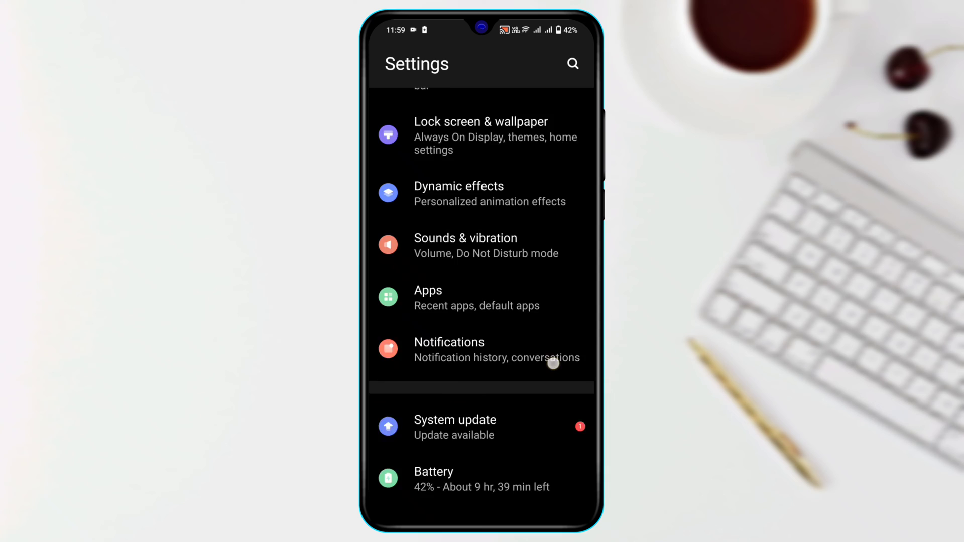
click(449, 349)
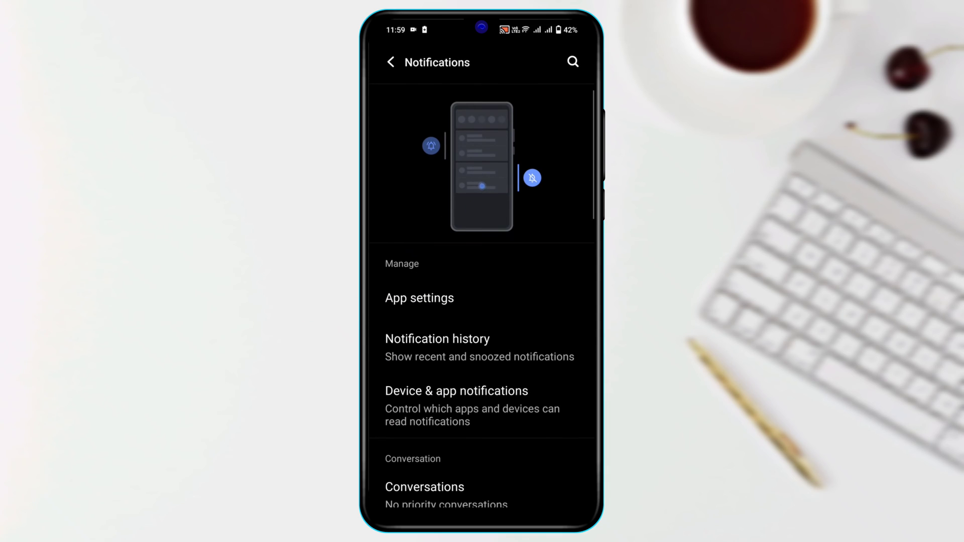
scroll(down, 3)
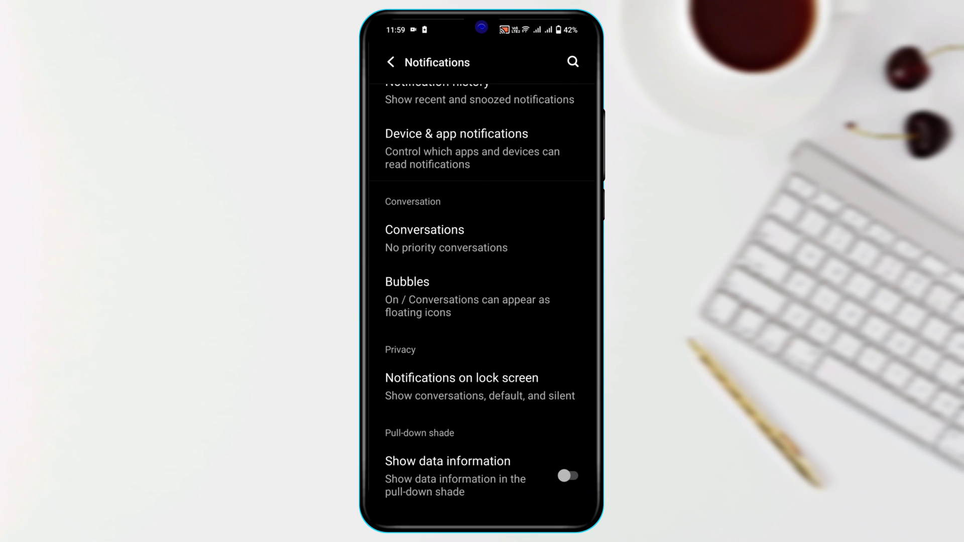
click(407, 281)
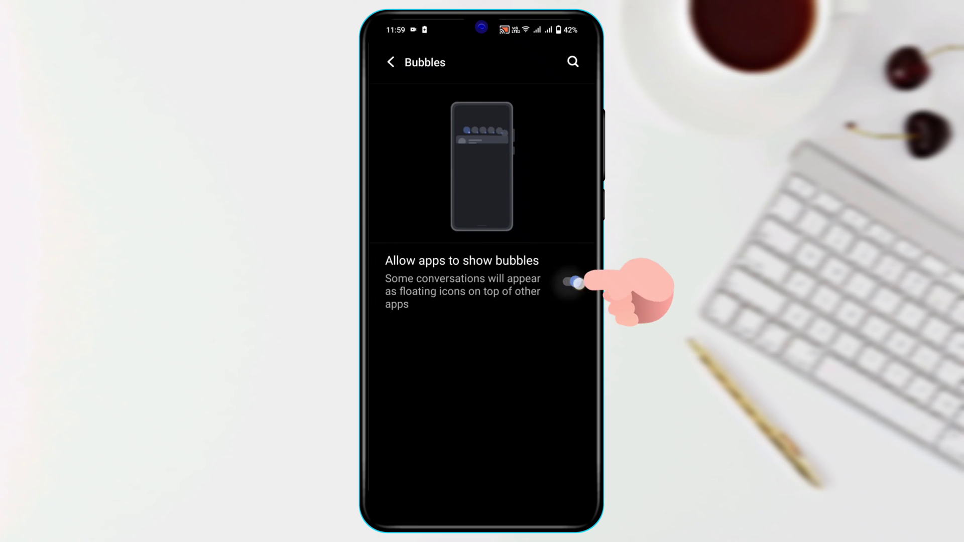
click(571, 281)
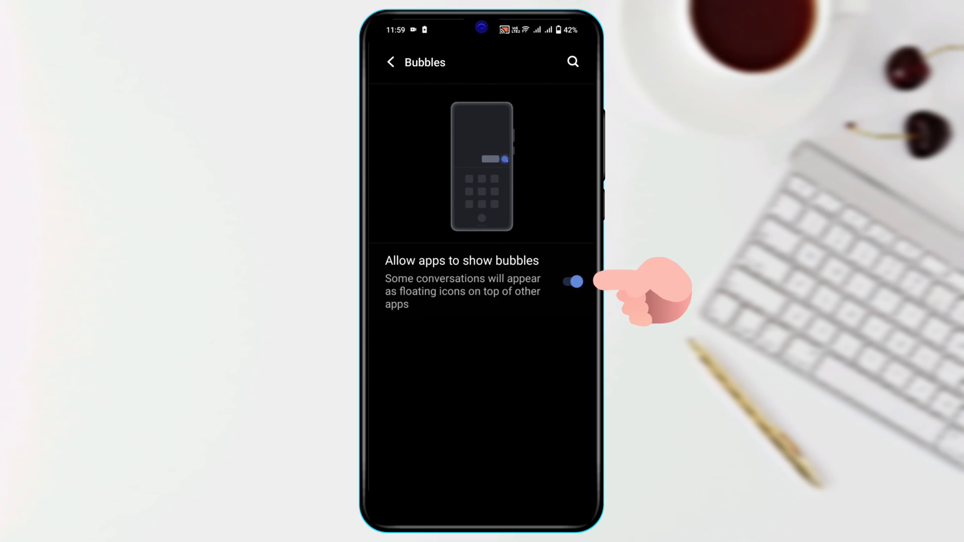
click(391, 61)
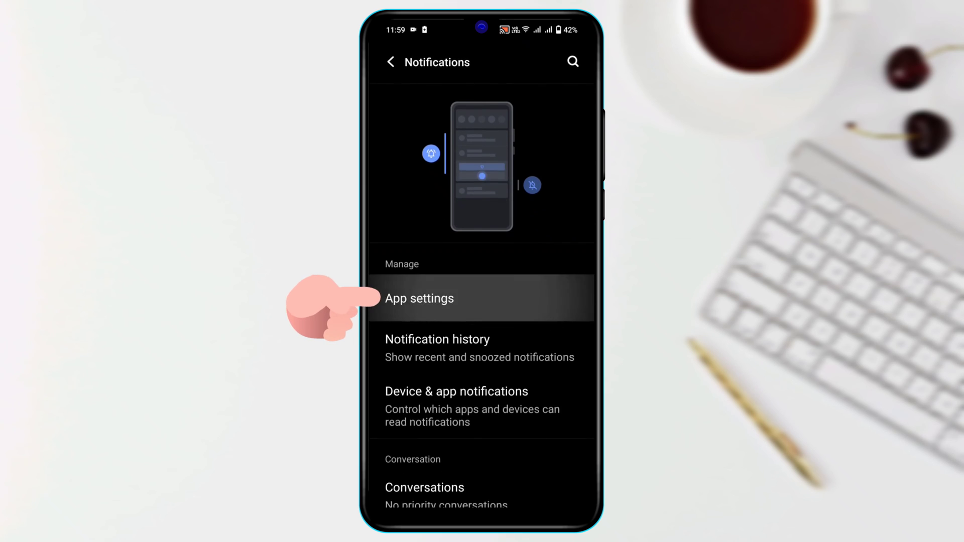
View Messenger's app notification settings with all categories switched on.
click(419, 298)
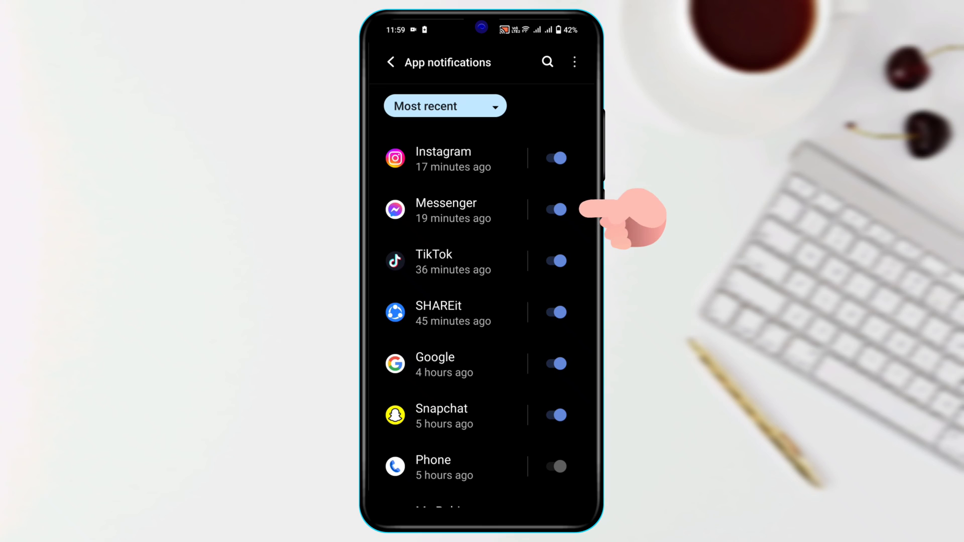
click(445, 209)
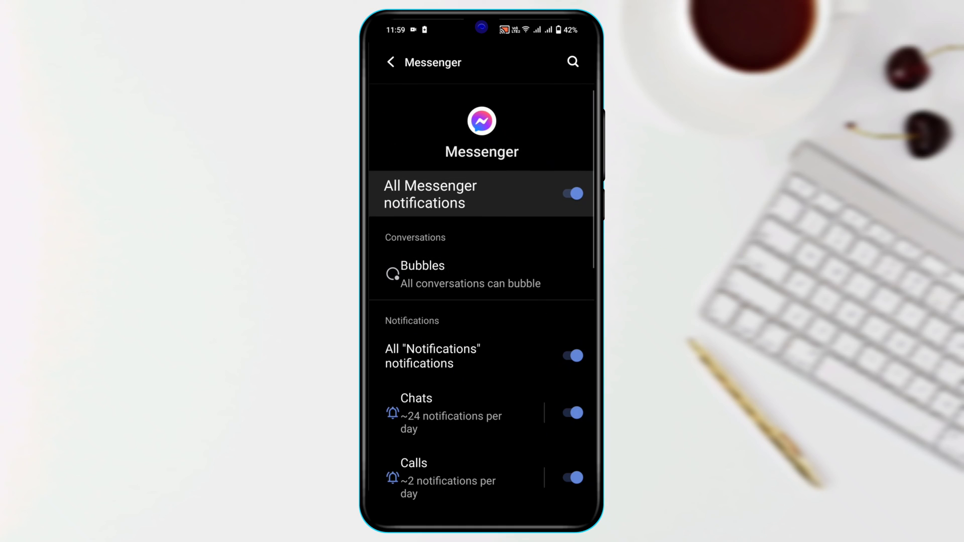
scroll(down, 3)
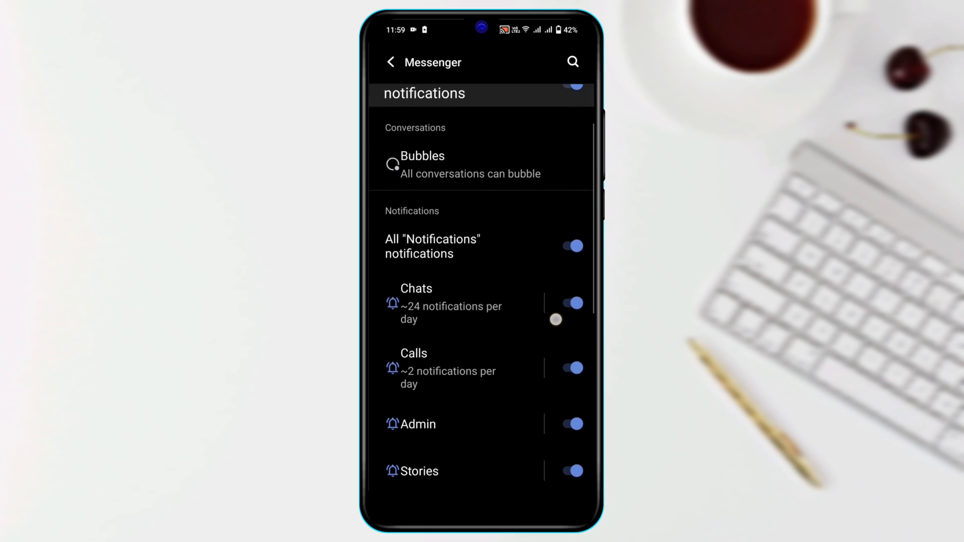